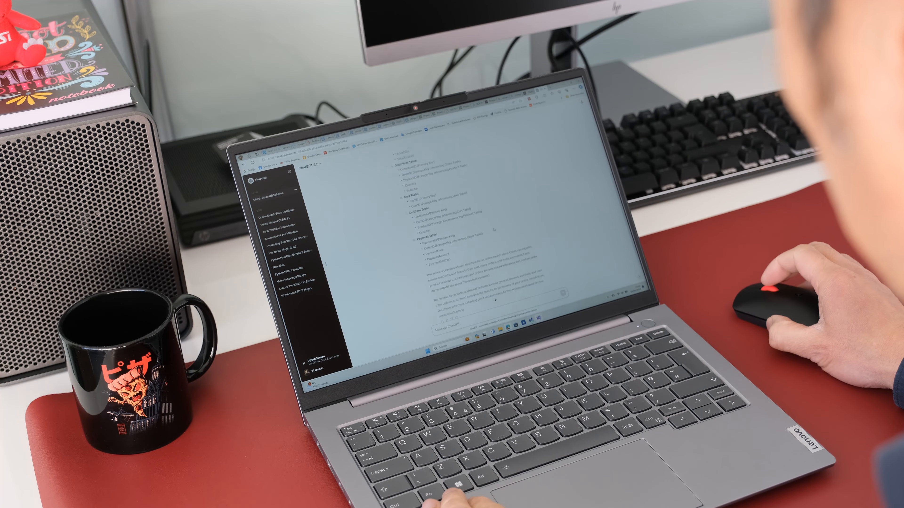
- Select the 4 Cell Li-Polymer 60Wh battery (+£10.00), bringing the price to £703.99
scroll("up", 3)
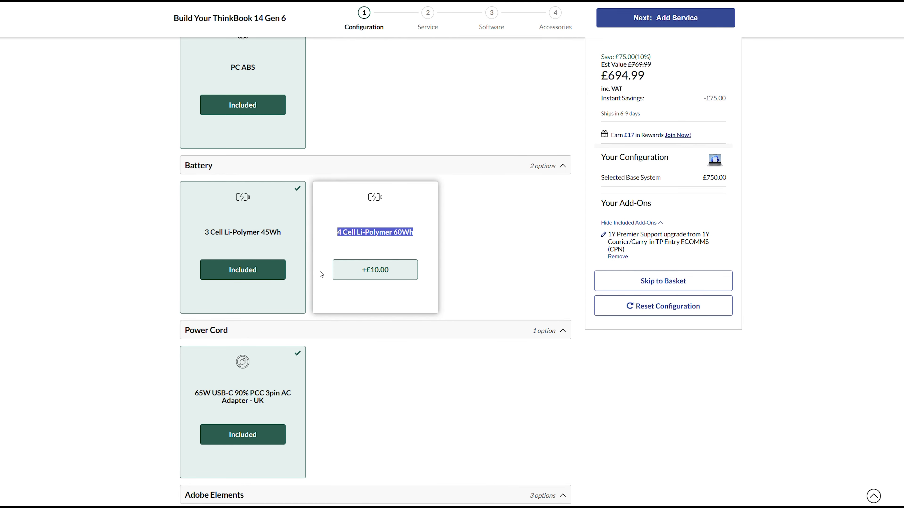
left_click(374, 270)
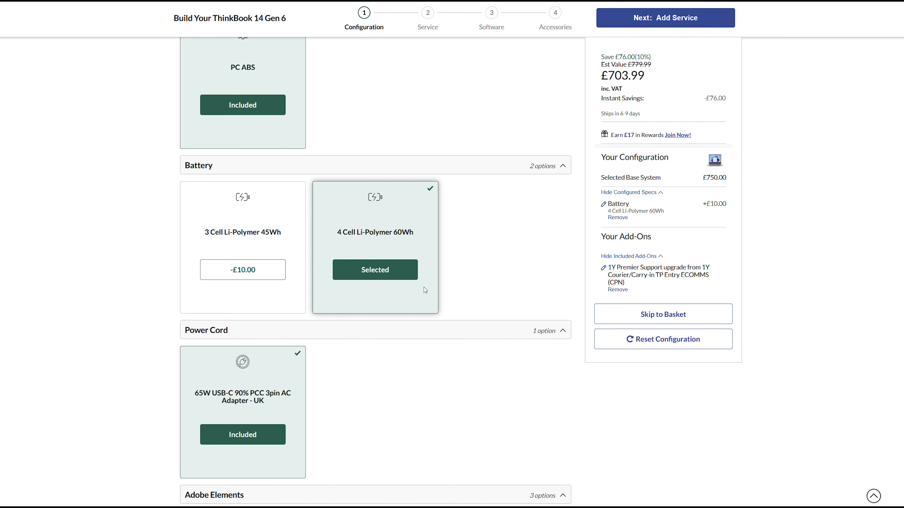